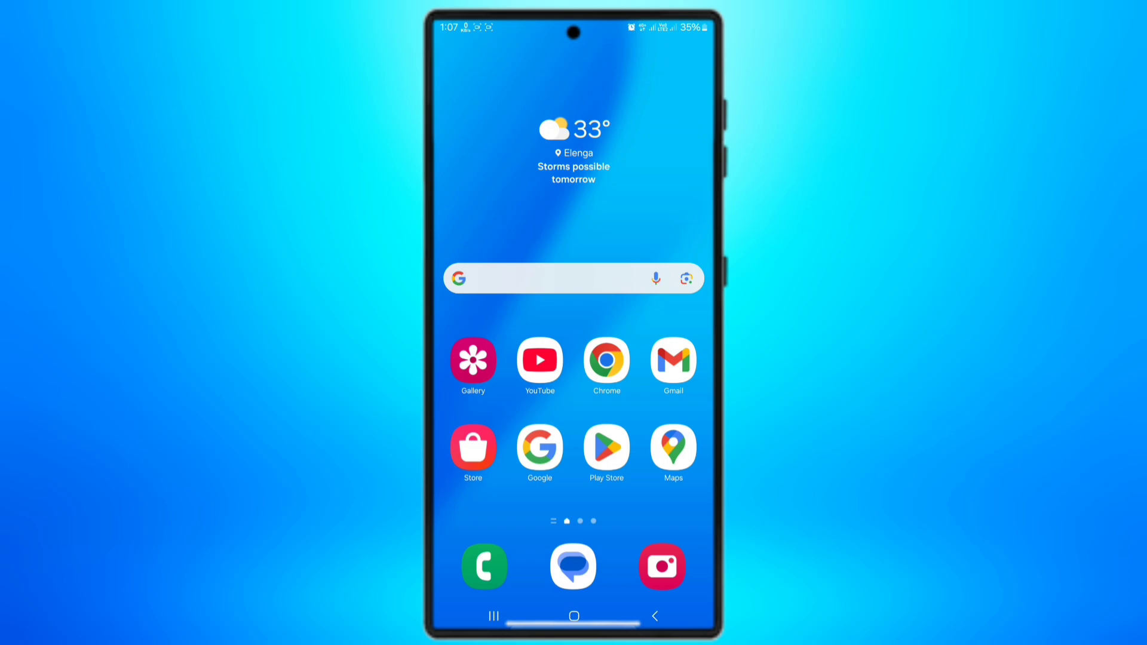
Swipe to the second home screen page showing Microsoft Designer.
scroll(left, 3)
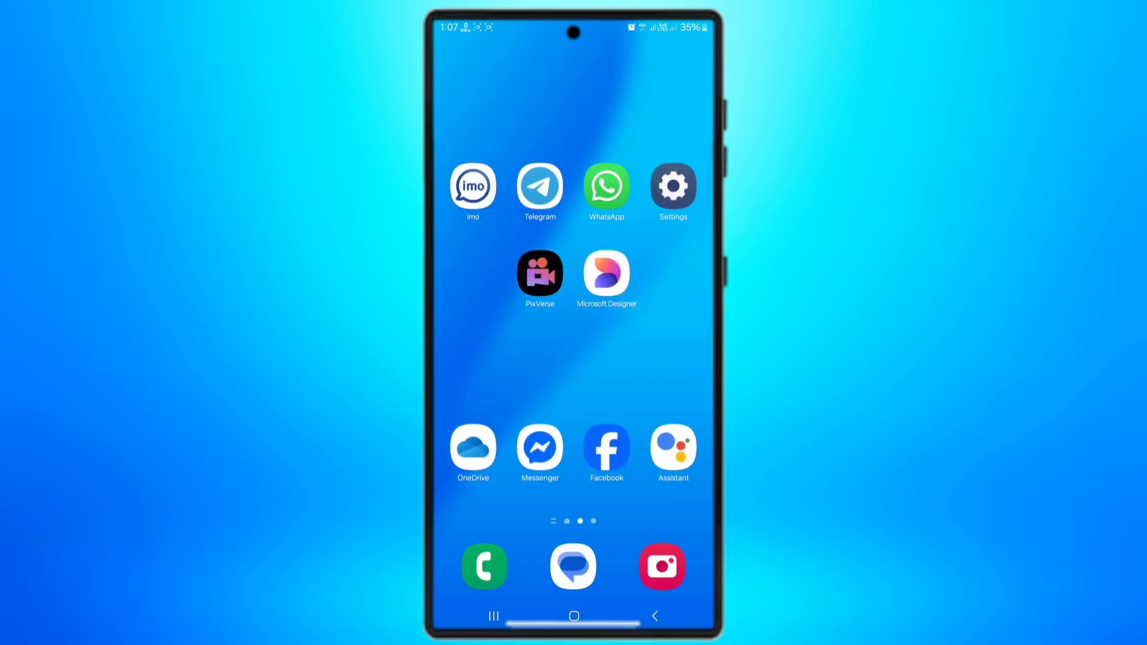
click(606, 276)
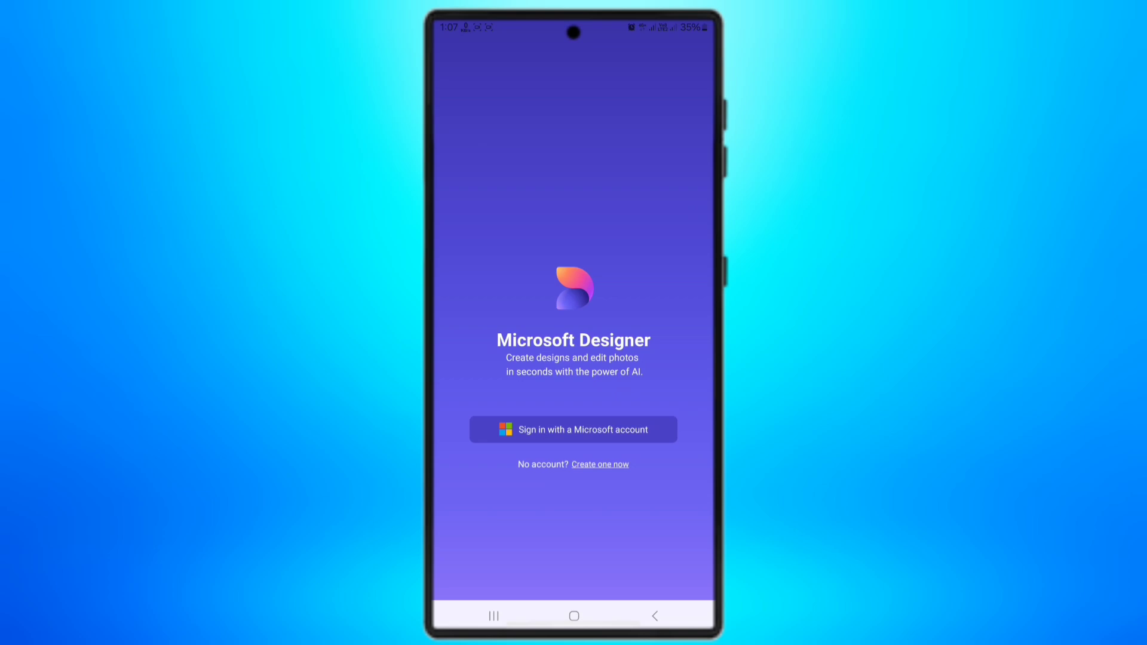
click(600, 464)
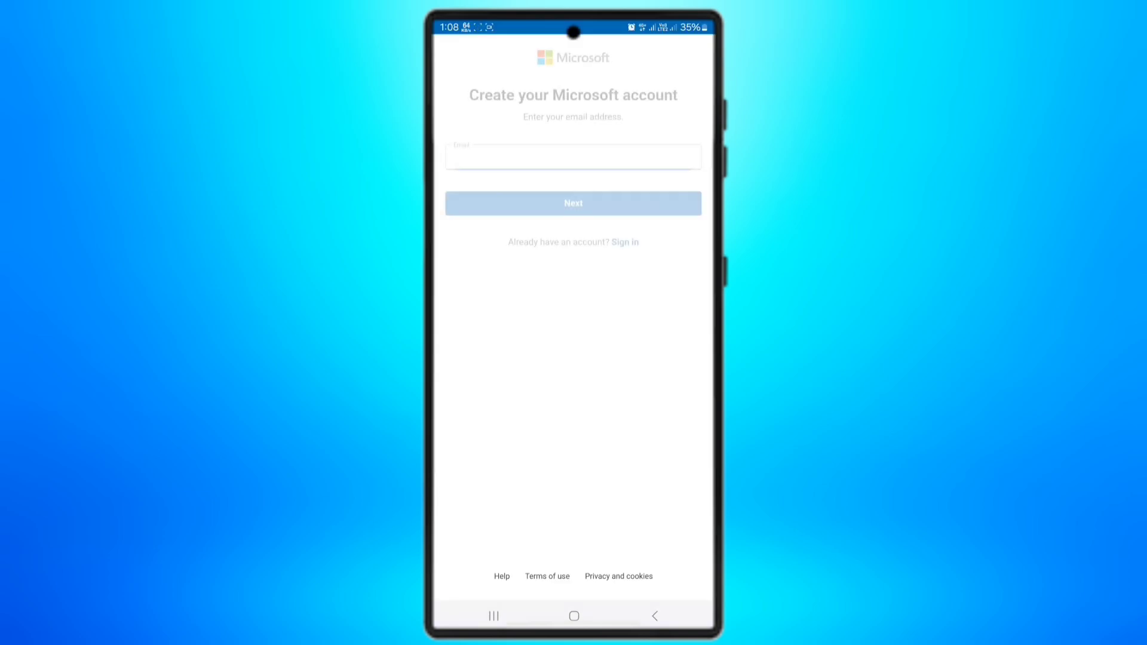
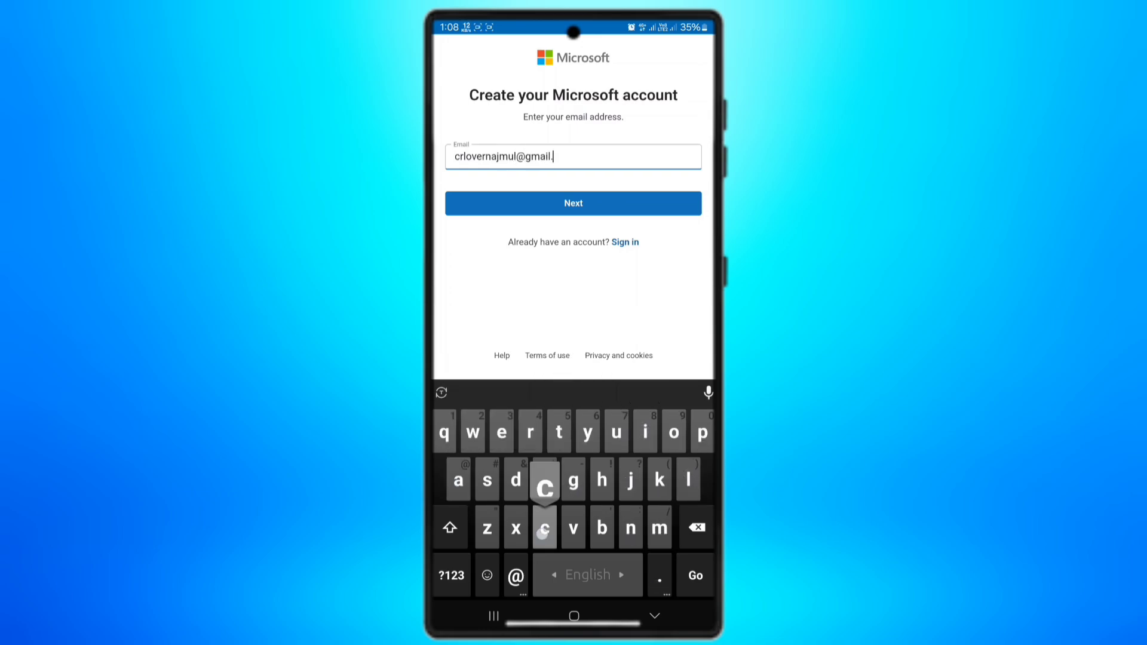
click(573, 203)
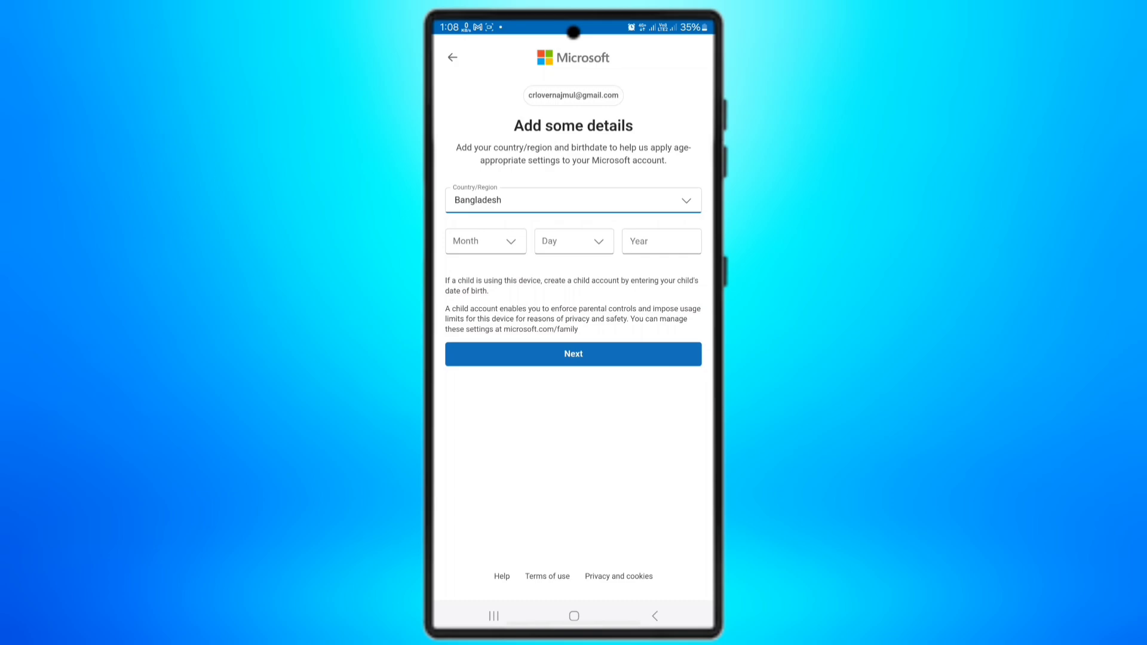
click(485, 241)
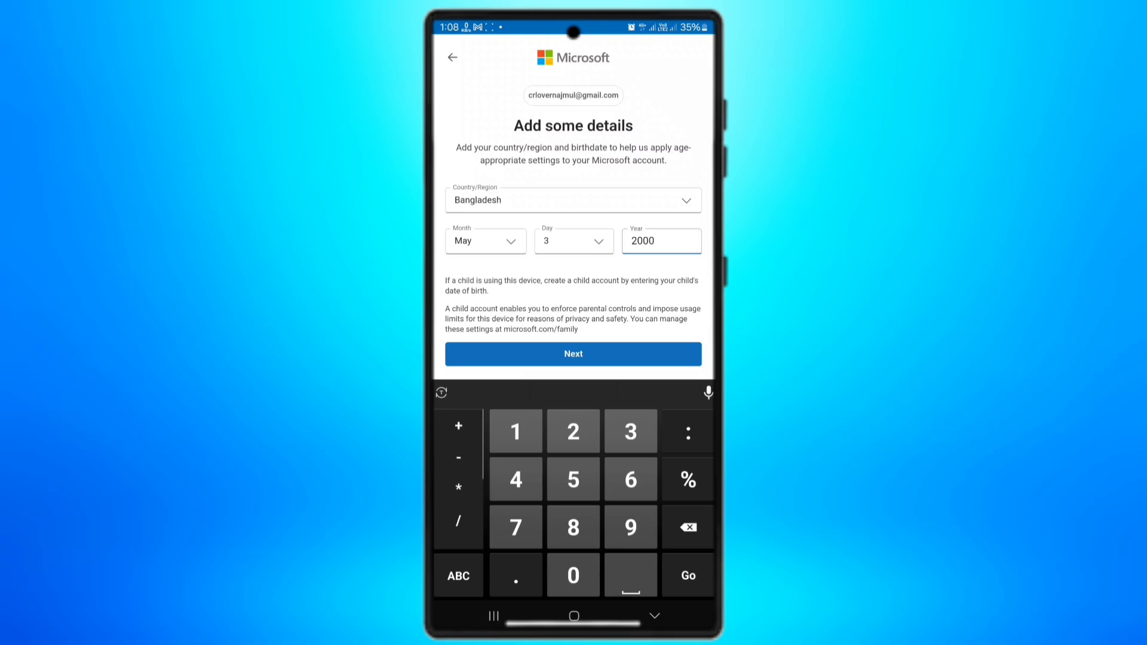
click(573, 354)
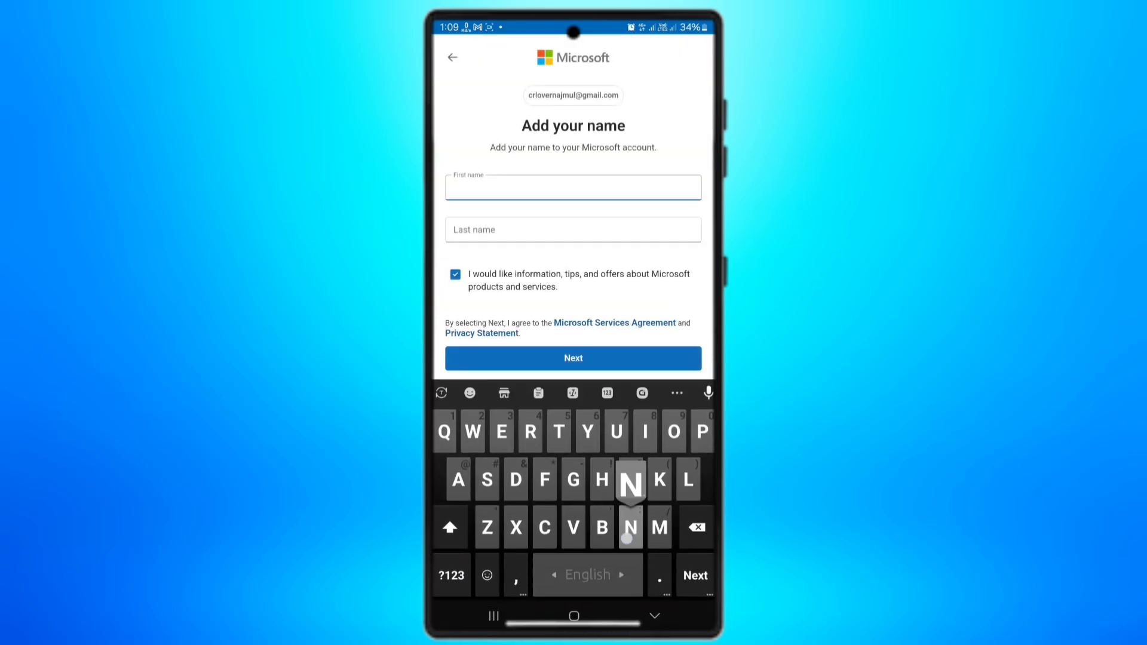
Enter the name 'Hasan' and submit the name form.
text(Hasan)
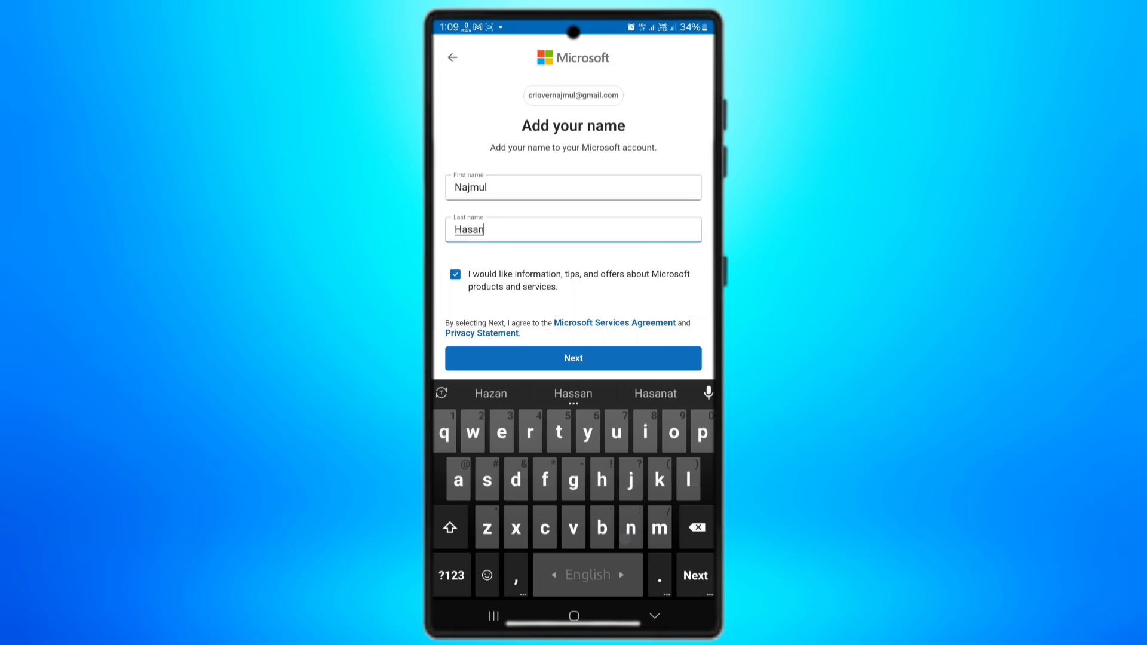
click(573, 358)
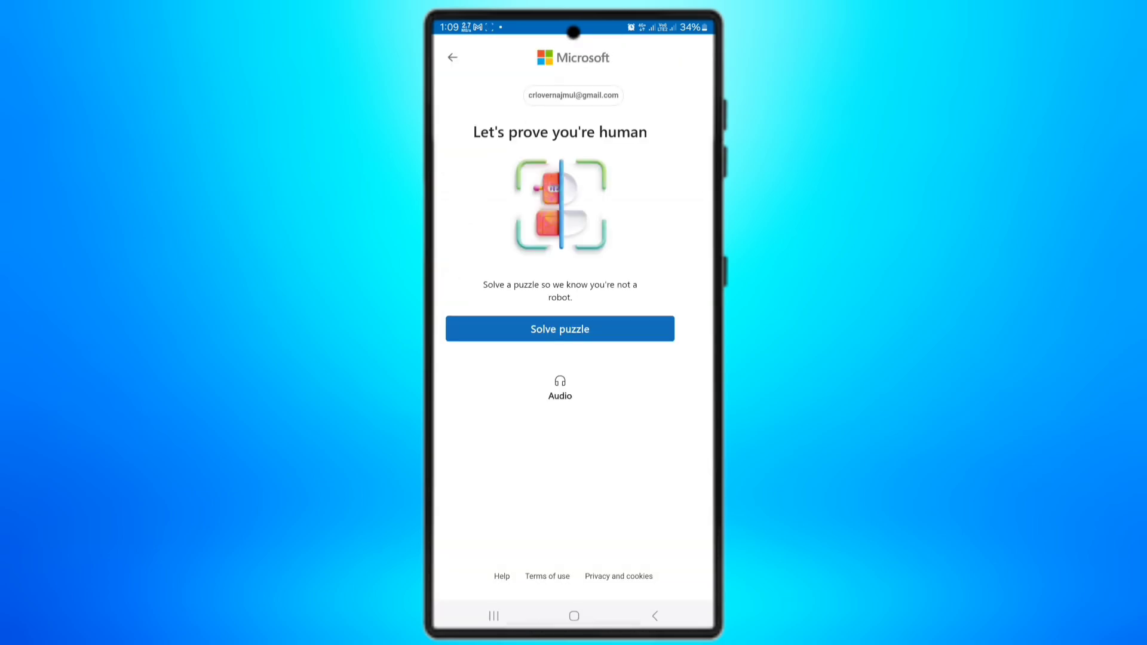
Solve the verification puzzle by rotating the object toward the hand's direction.
click(560, 329)
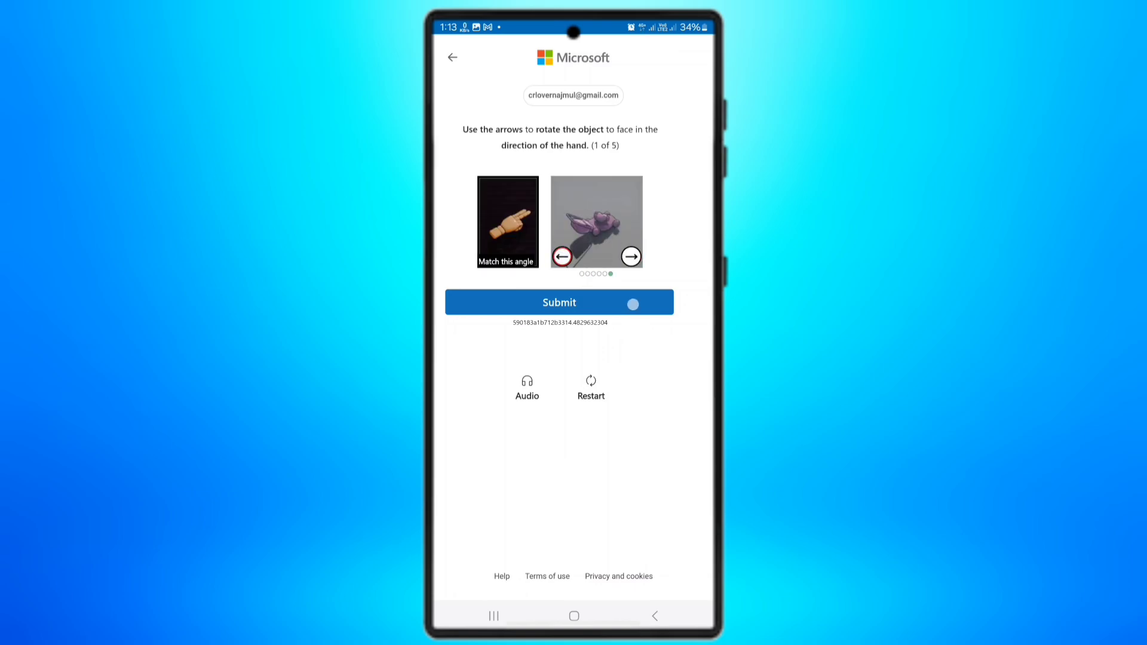
click(632, 256)
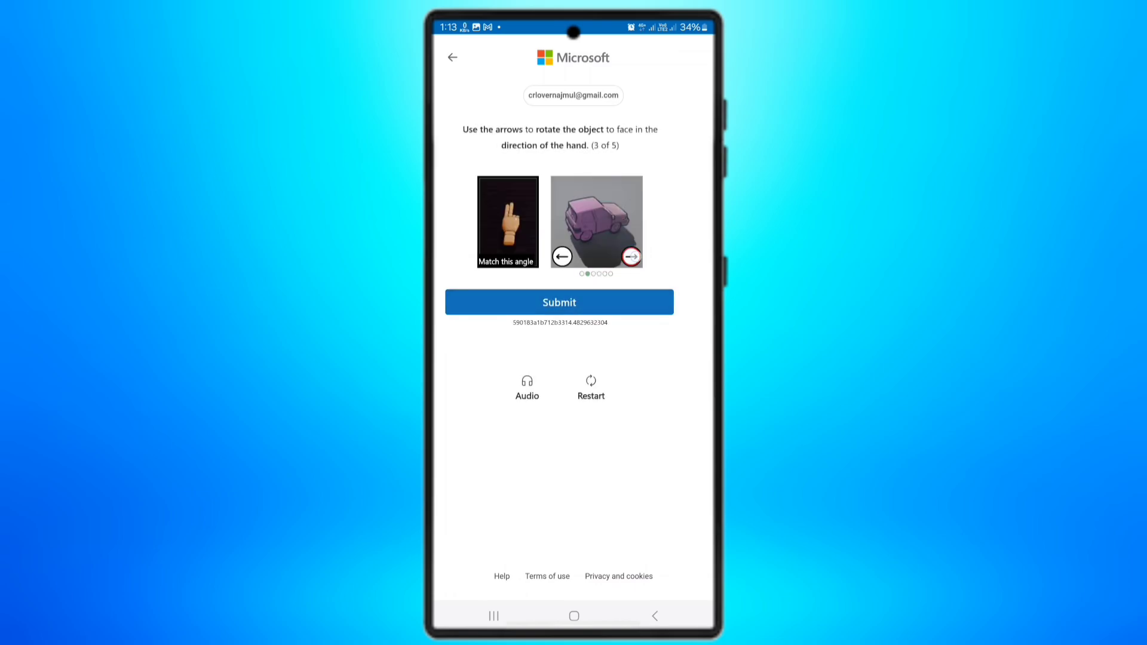
click(559, 302)
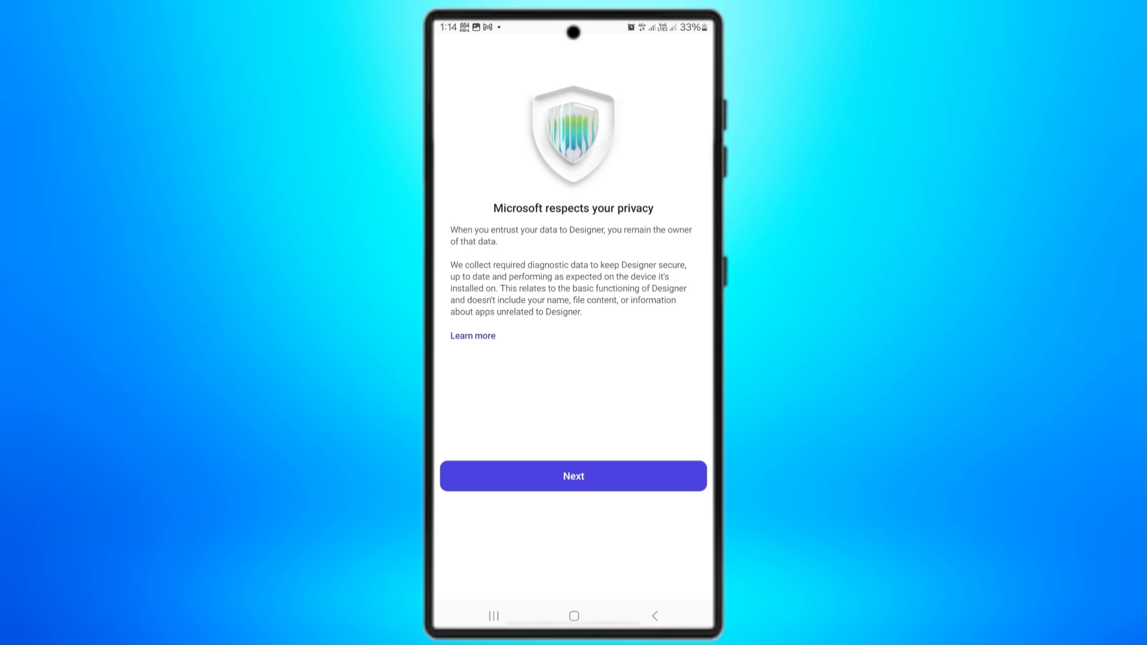
Acknowledge the privacy notice and decline sending optional diagnostic data.
click(573, 476)
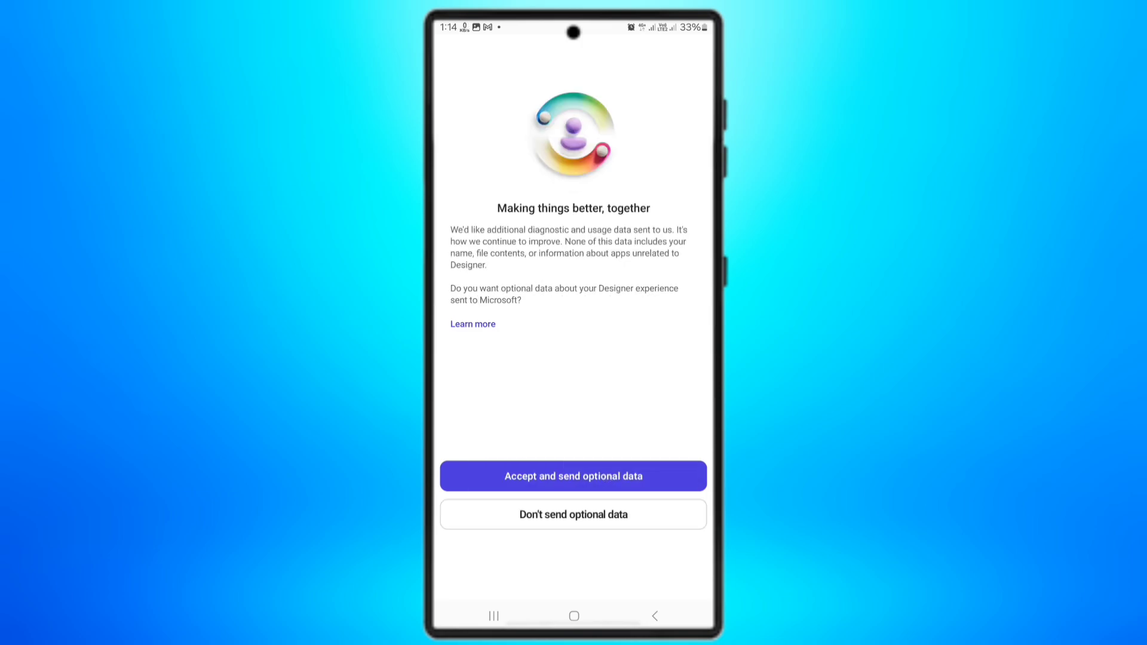
click(574, 515)
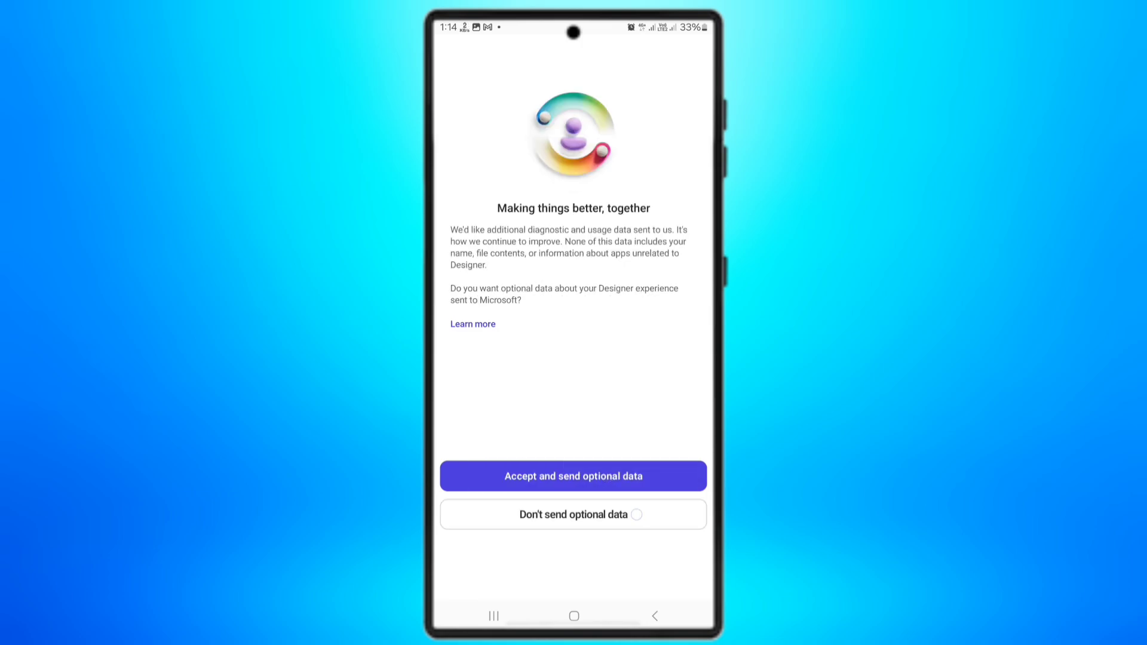